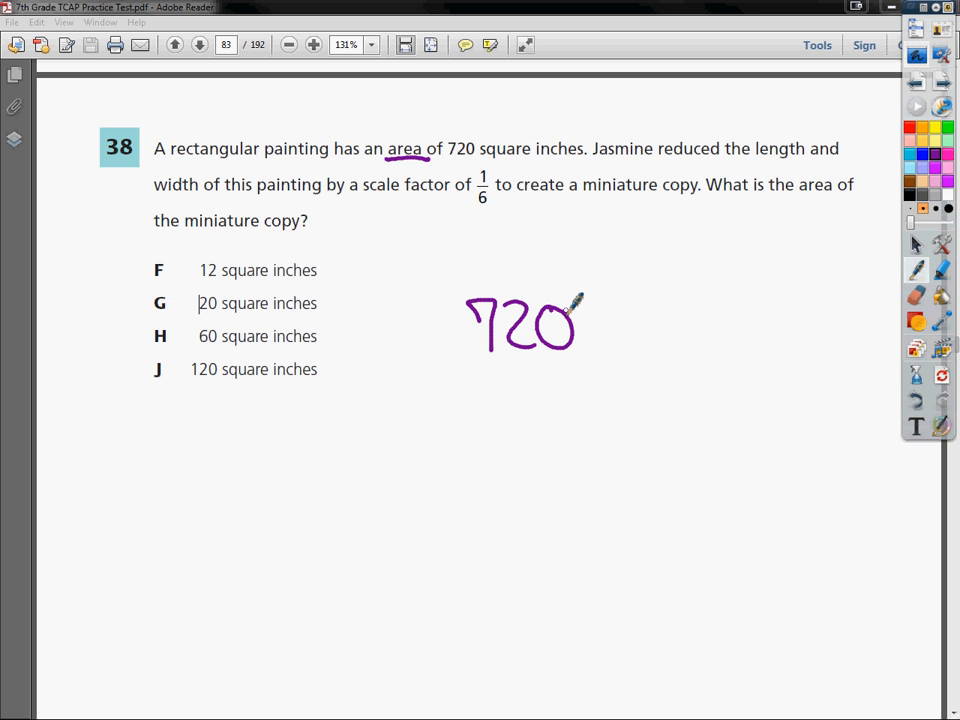
mouse_move(615, 318)
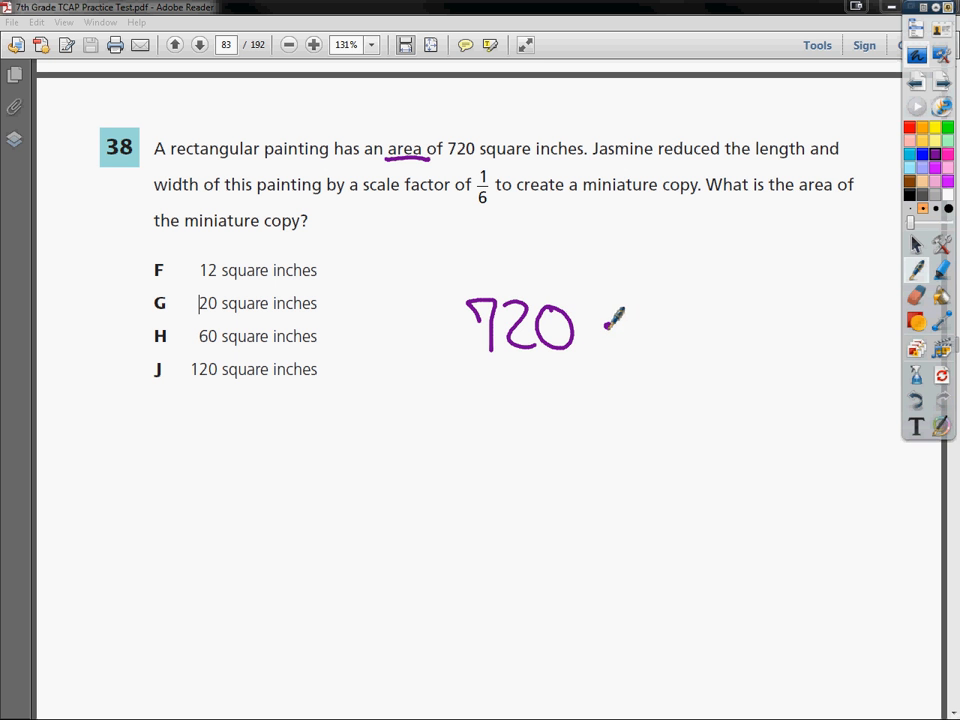
Erase the handwritten 720 and its underline from question 38 on page 83.
drag(605, 320, 715, 330)
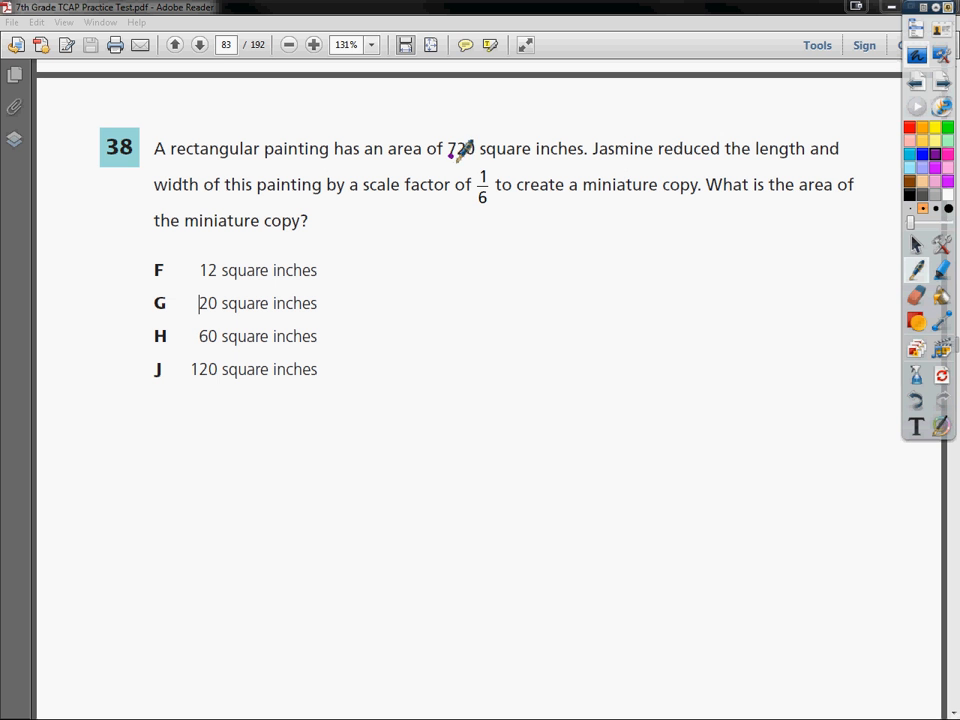
Underline 720 in purple ink, then write the 1D and 2D labels beside a square.
drag(450, 160, 535, 145)
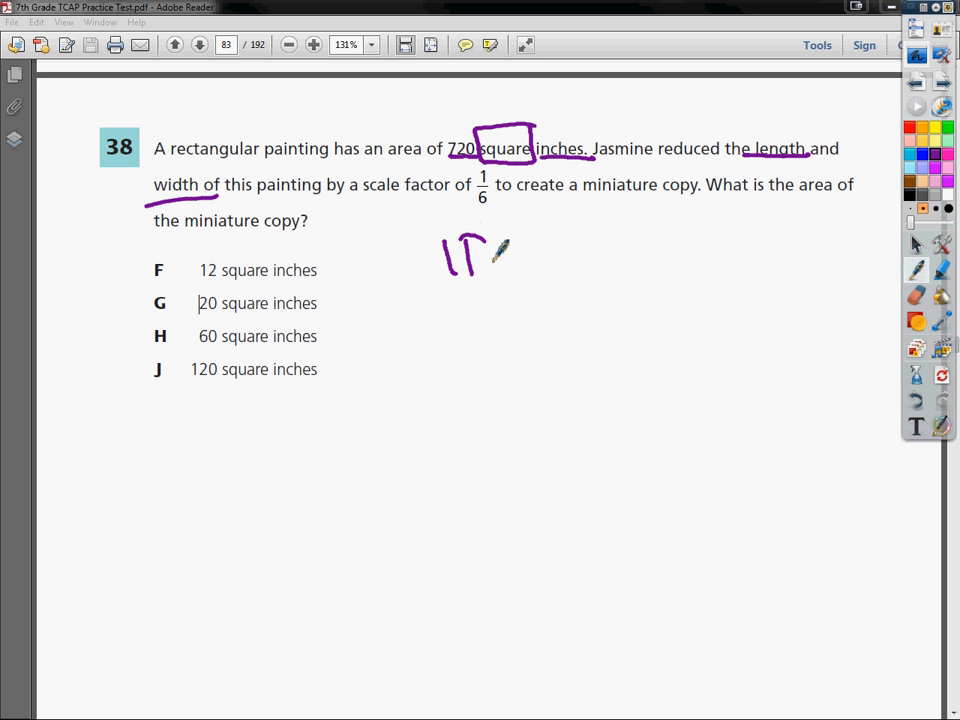
drag(475, 255, 480, 330)
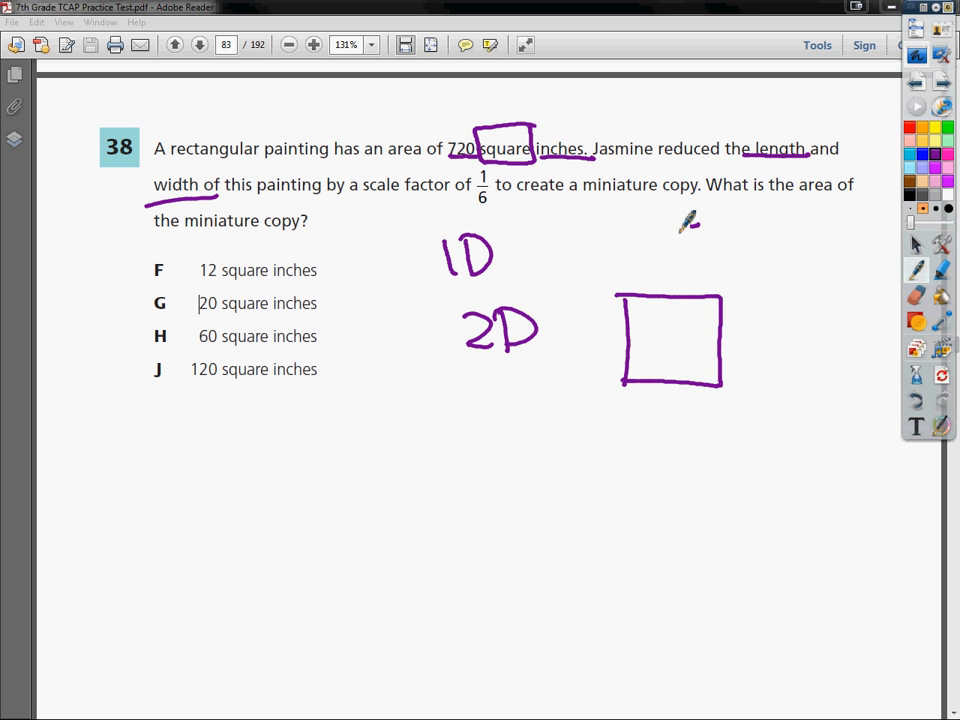
Draw a 3D cube, mark the square's and cube's sides 1/6, and loop the 2D case.
drag(620, 228, 700, 225)
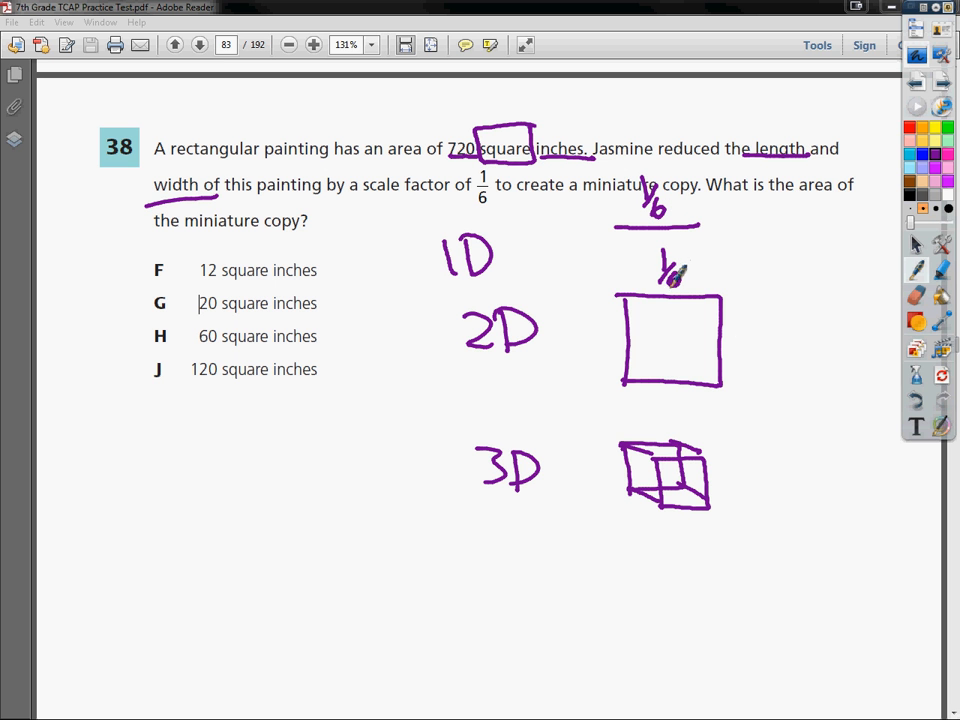
drag(735, 330, 745, 370)
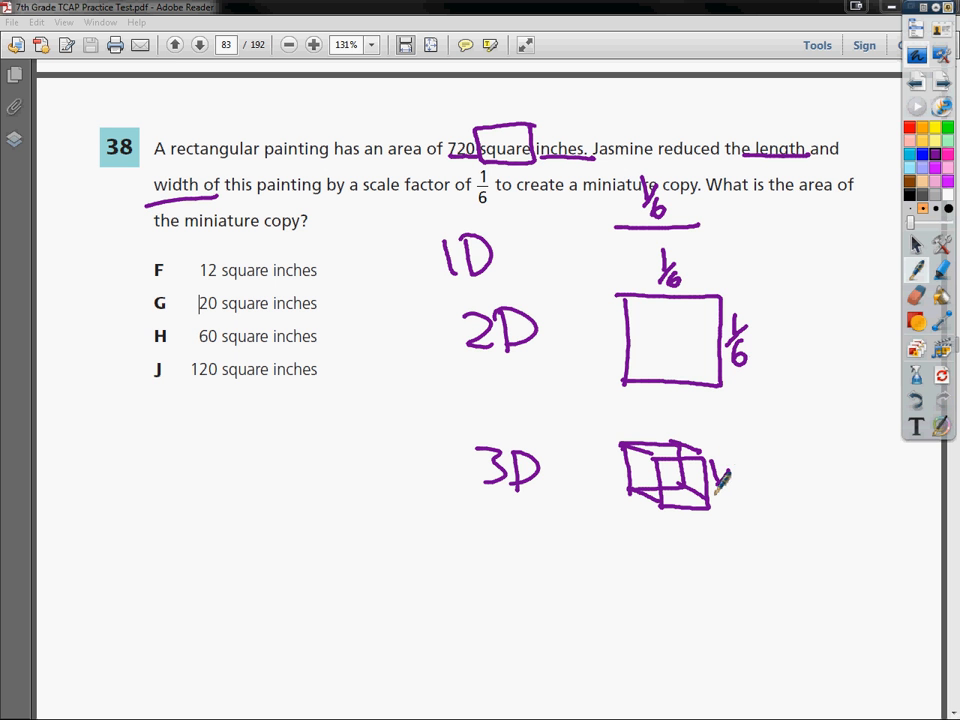
drag(725, 435, 720, 500)
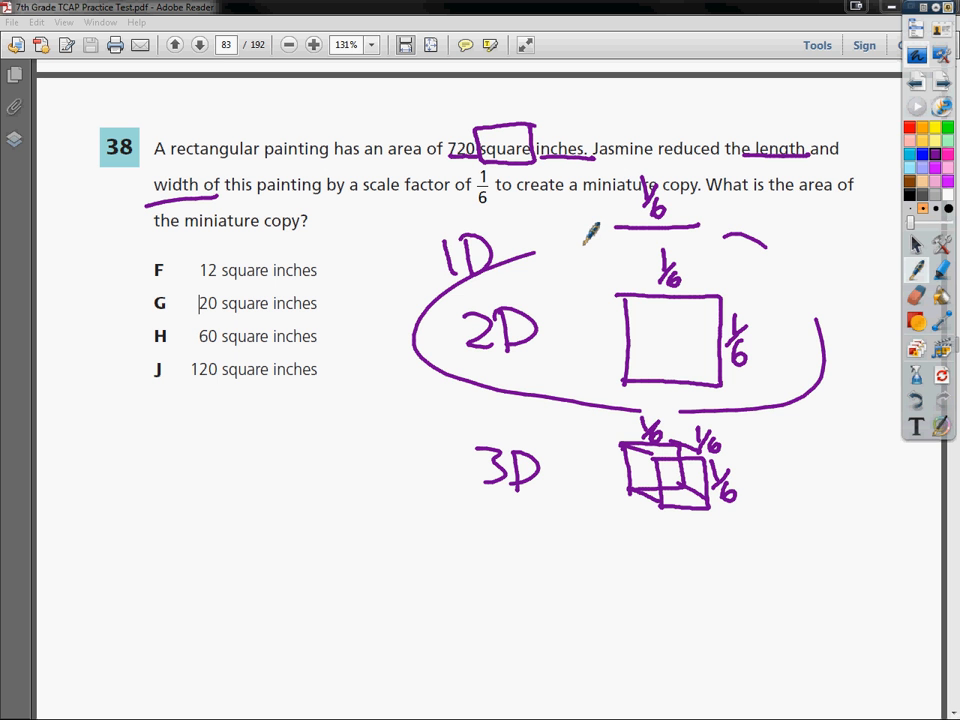
drag(590, 230, 840, 400)
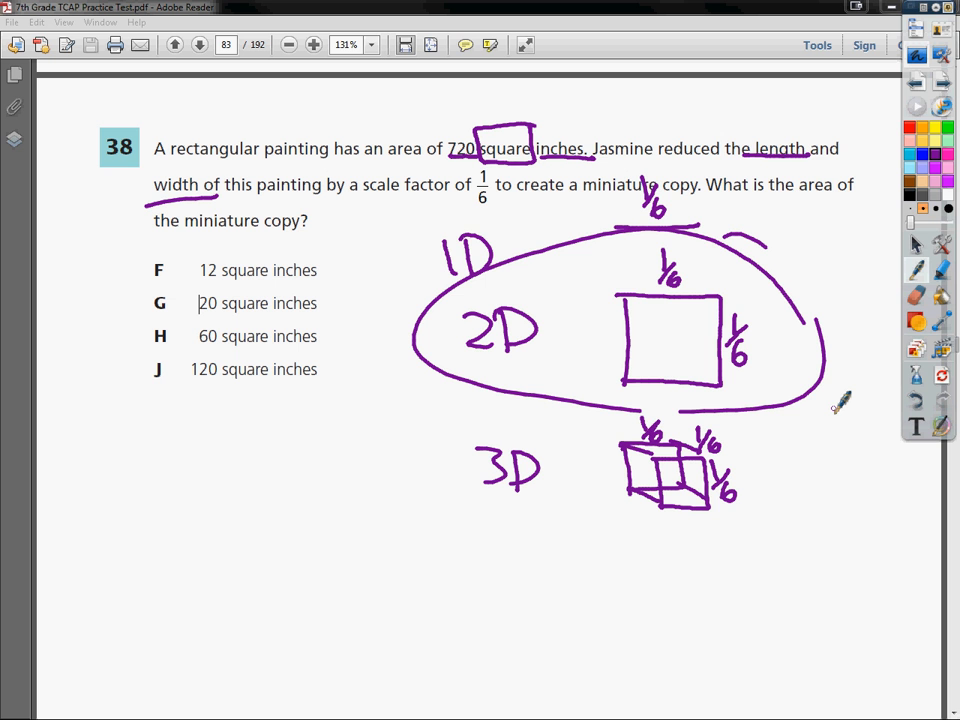
drag(160, 530, 230, 500)
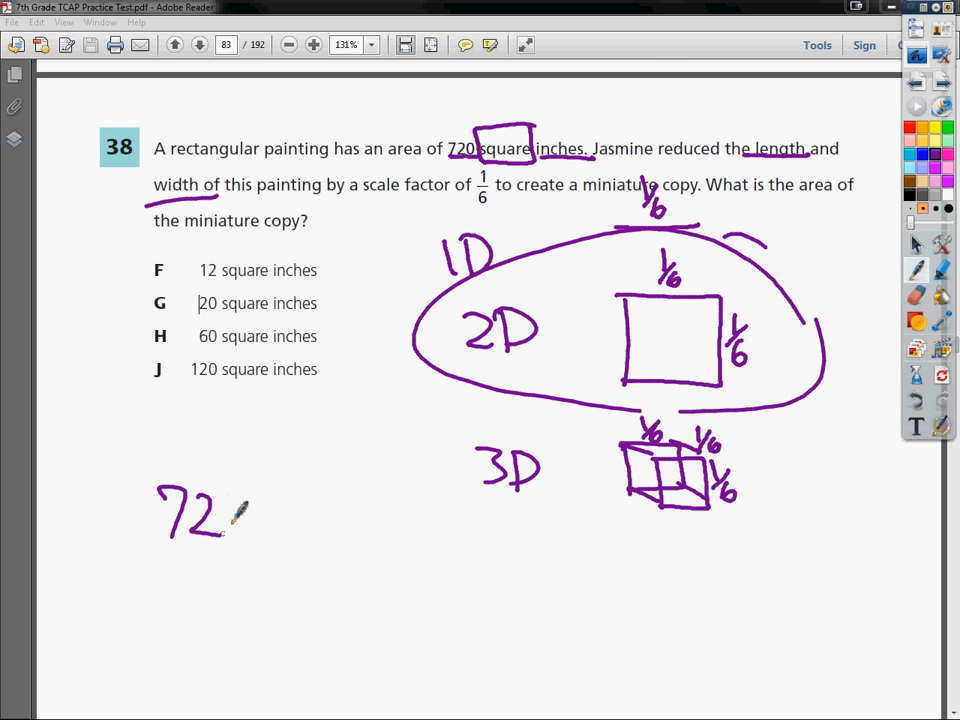
Handwrite 720 · 1/36 lower left, with (1/6 · 1/6) noted above it.
drag(230, 510, 240, 520)
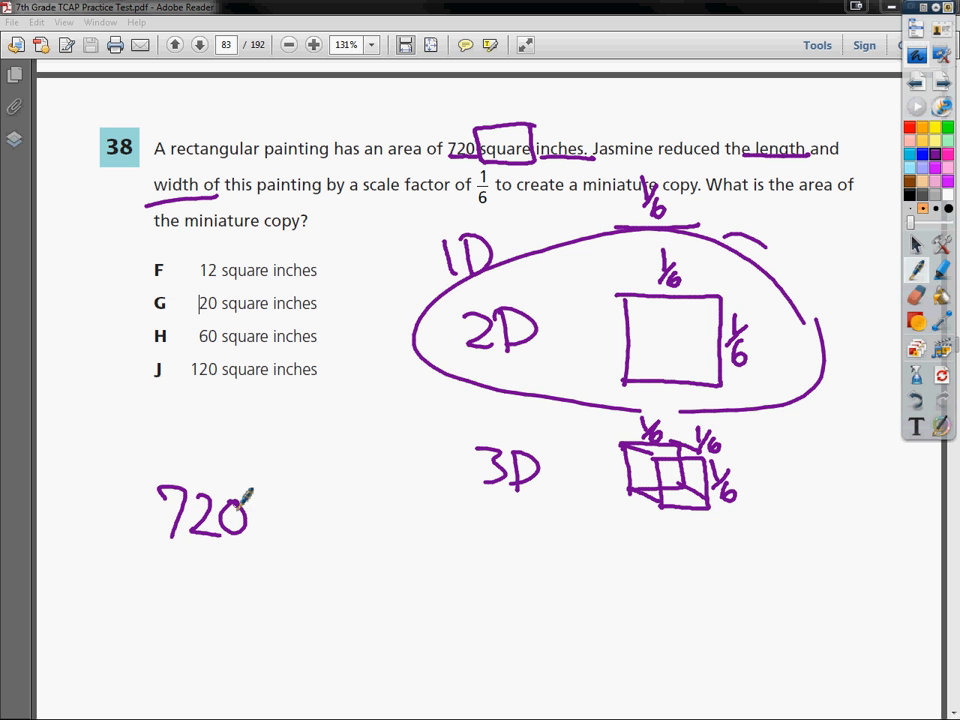
drag(260, 410, 320, 460)
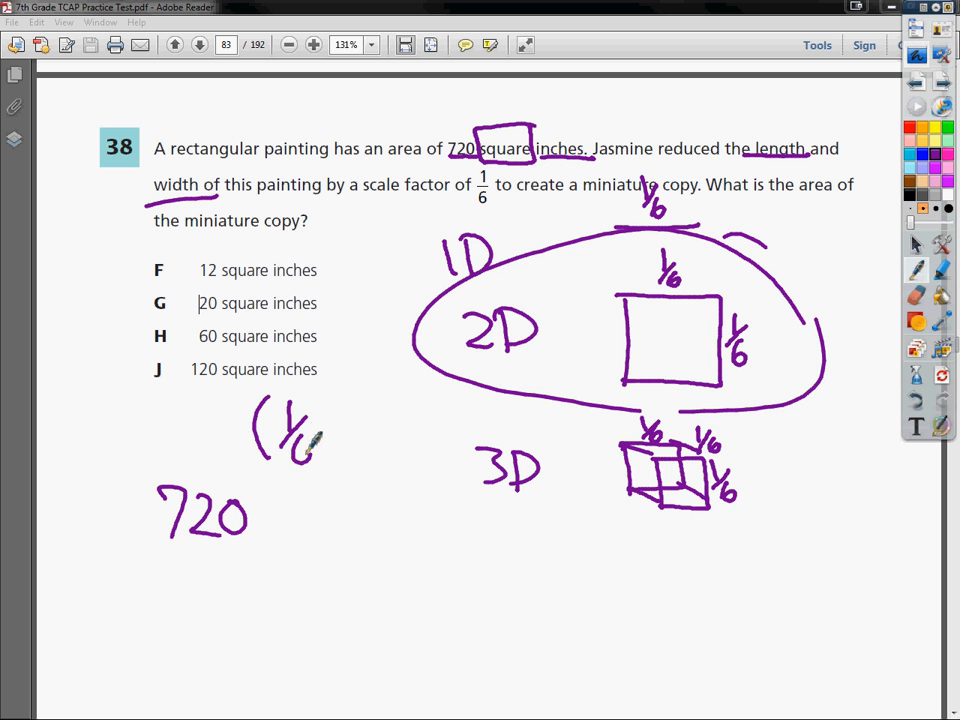
drag(335, 425, 380, 445)
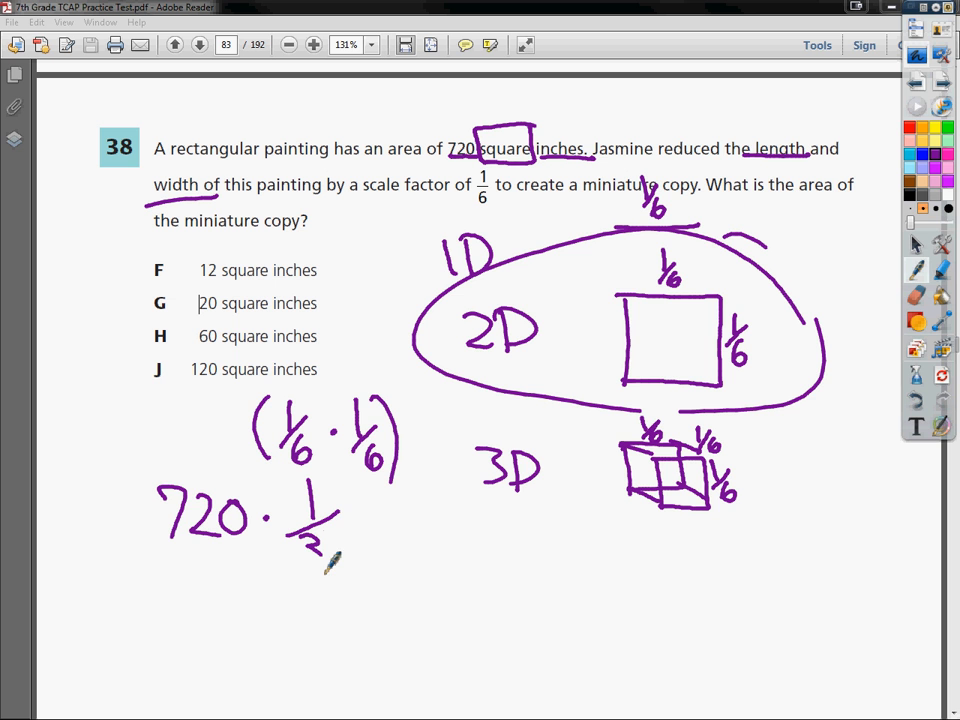
drag(320, 540, 340, 560)
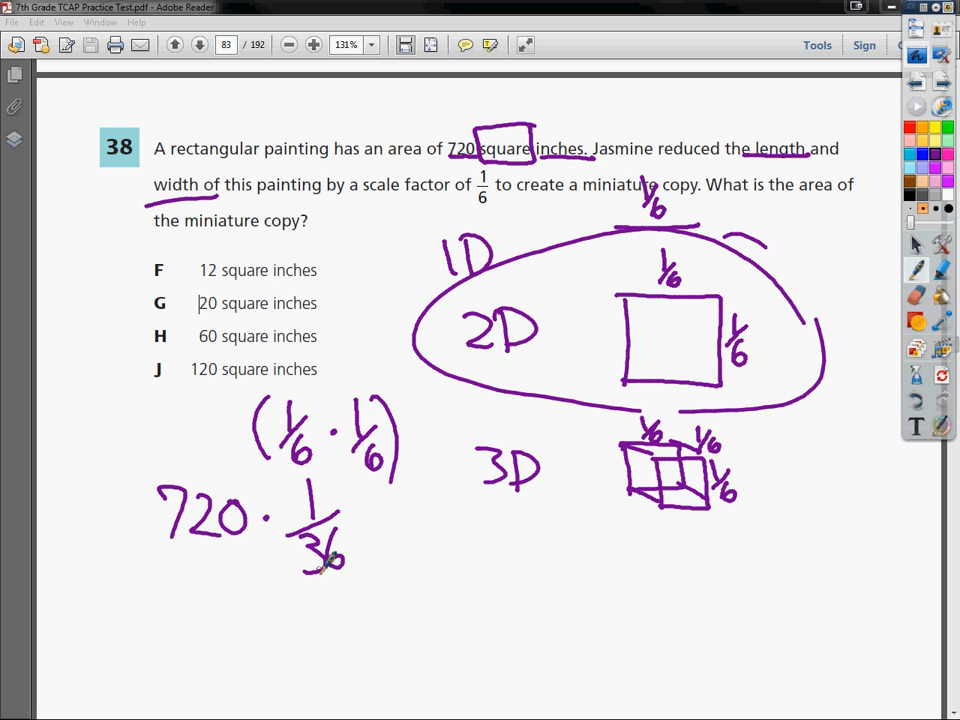
drag(370, 535, 405, 535)
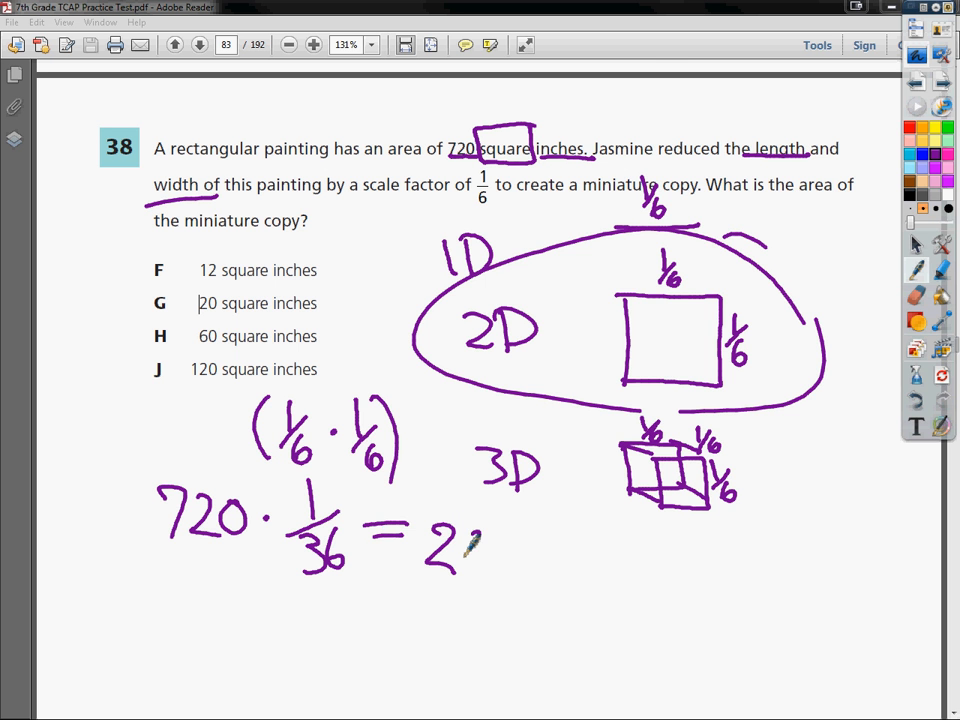
Write = 20 square inches and 20 in² with an arrow.
drag(470, 545, 560, 580)
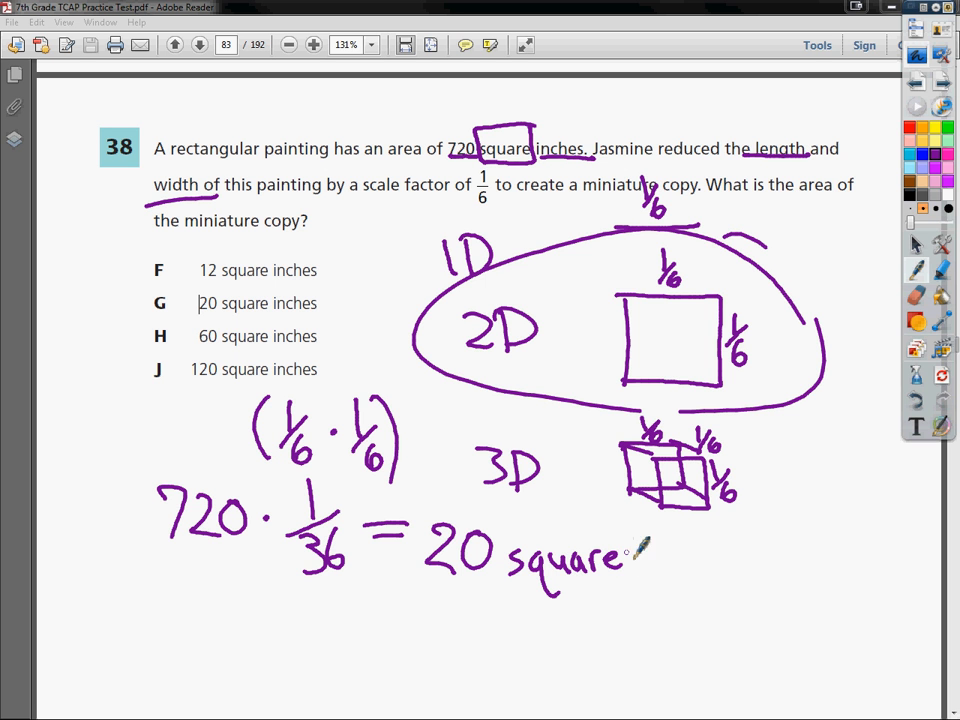
drag(640, 555, 690, 560)
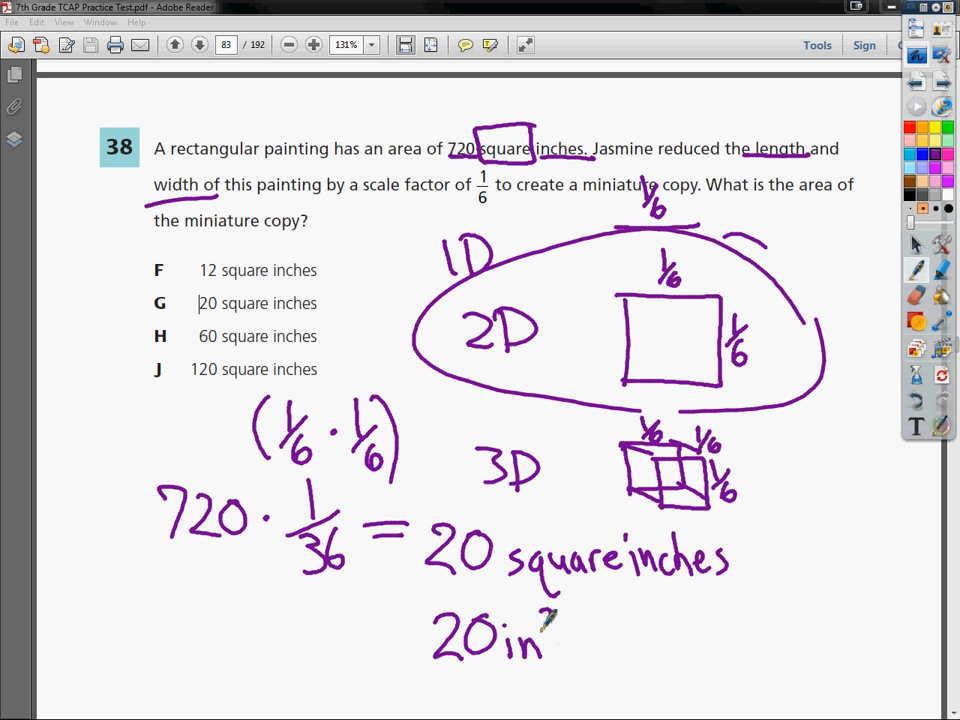
drag(560, 620, 600, 610)
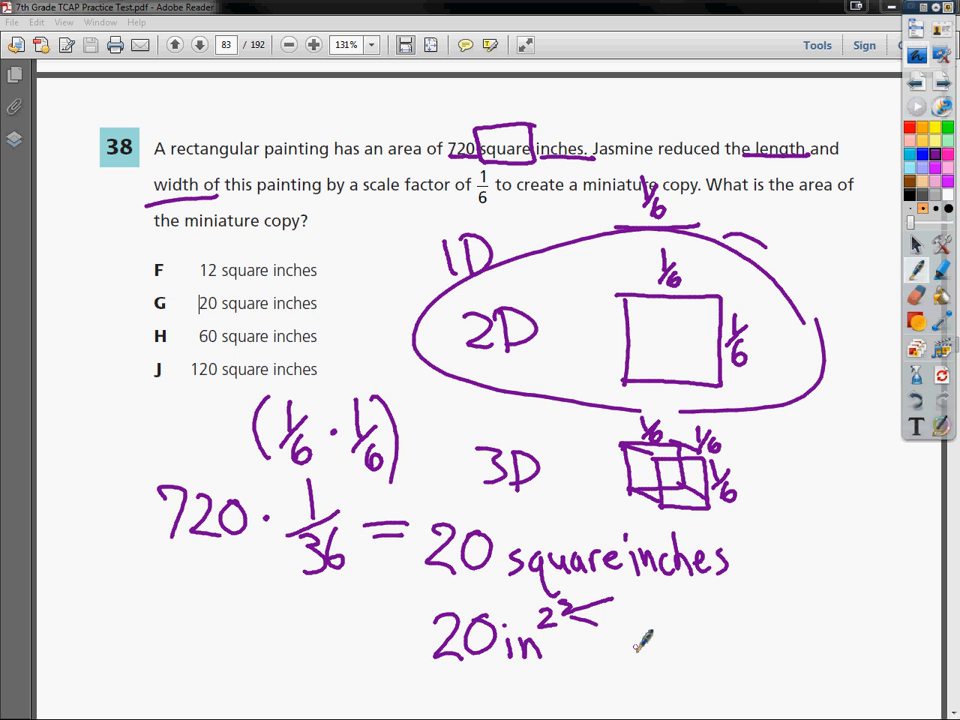
drag(110, 300, 330, 300)
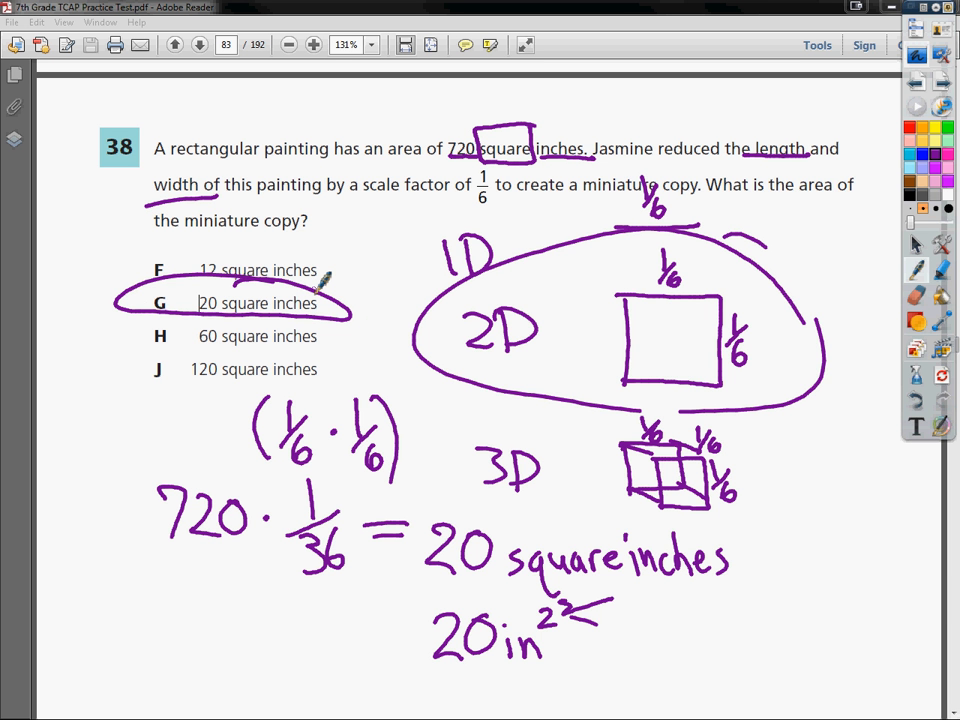